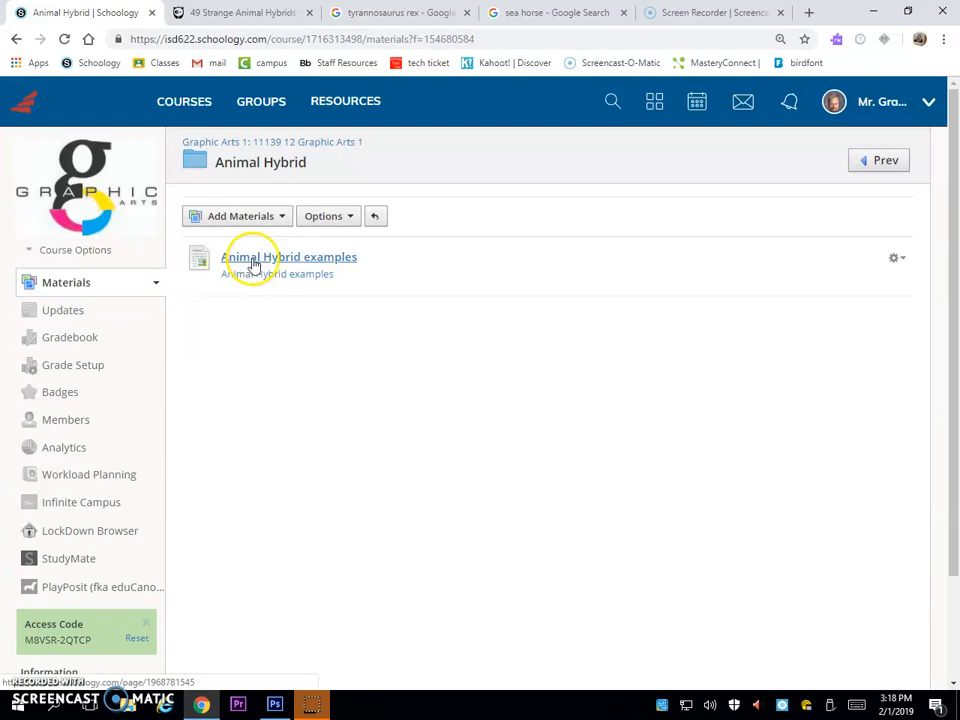
Open the 'Animal Hybrid examples' material in Schoology and move to the next browser tab.
left_click(289, 257)
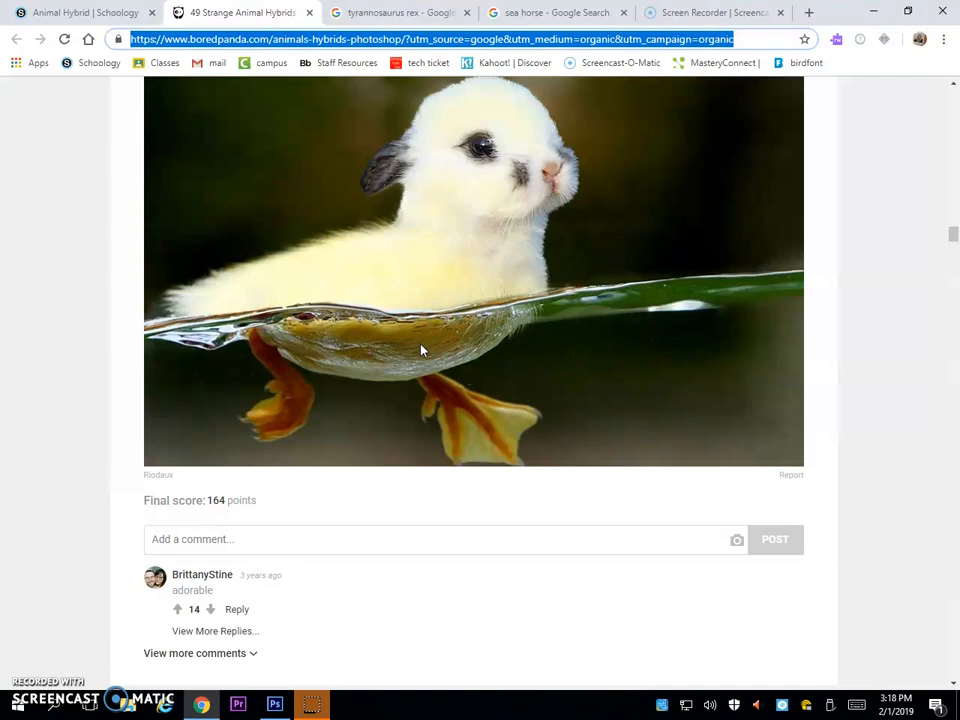
left_click(555, 12)
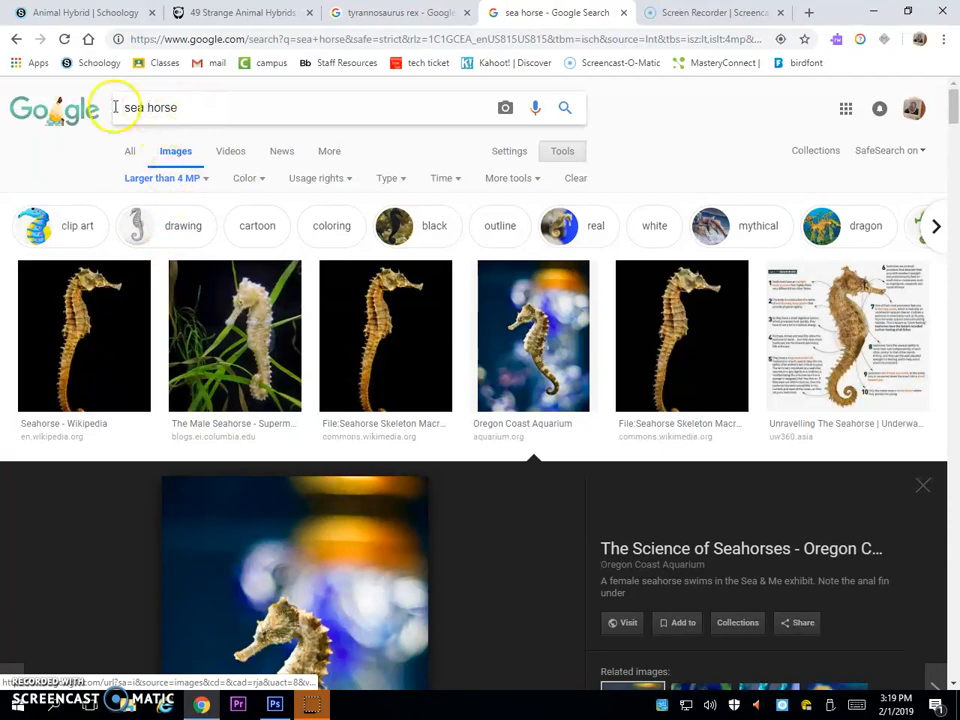
Search Google Images for sea horse photos larger than 4 MP and copy one.
left_click(162, 177)
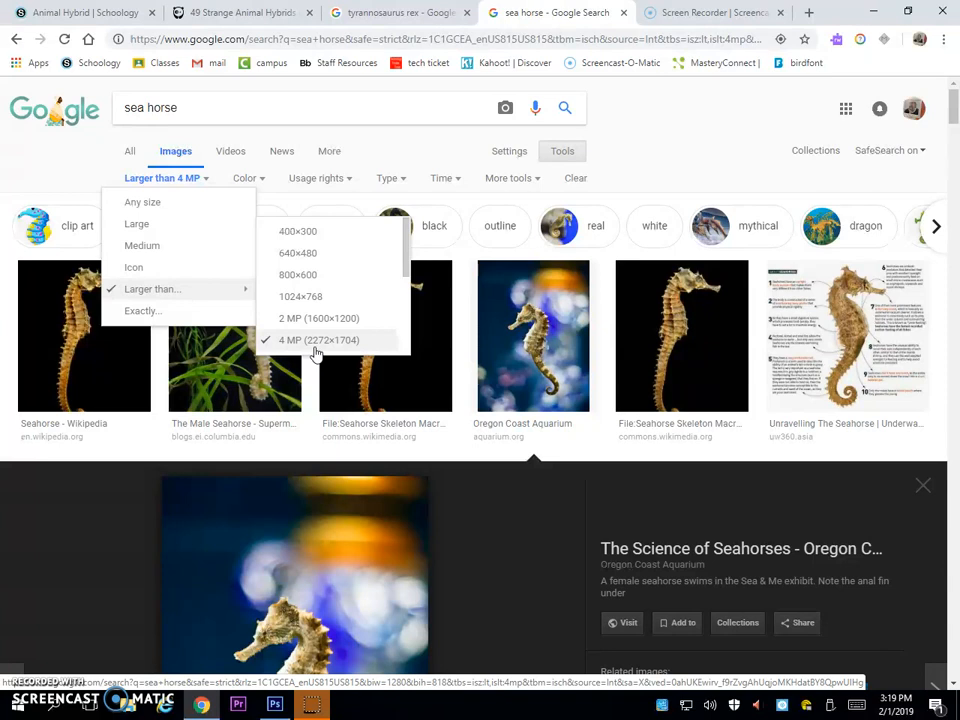
right_click(295, 300)
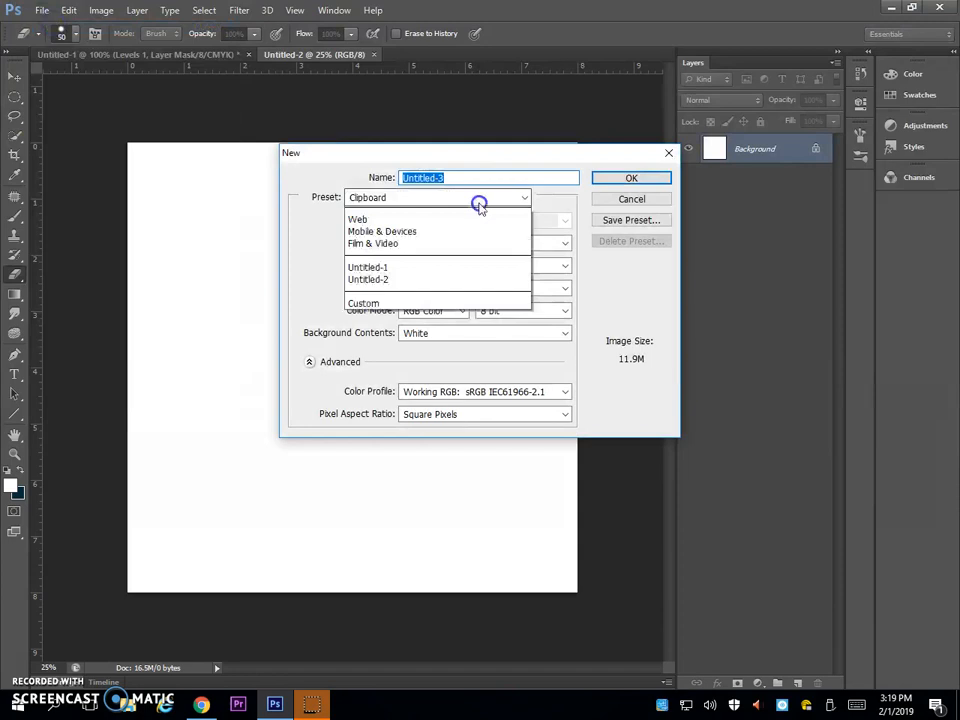
Create a new Photoshop document 8 inches wide at 72 pixels per inch, adjusting the height.
left_click(363, 303)
type("8")
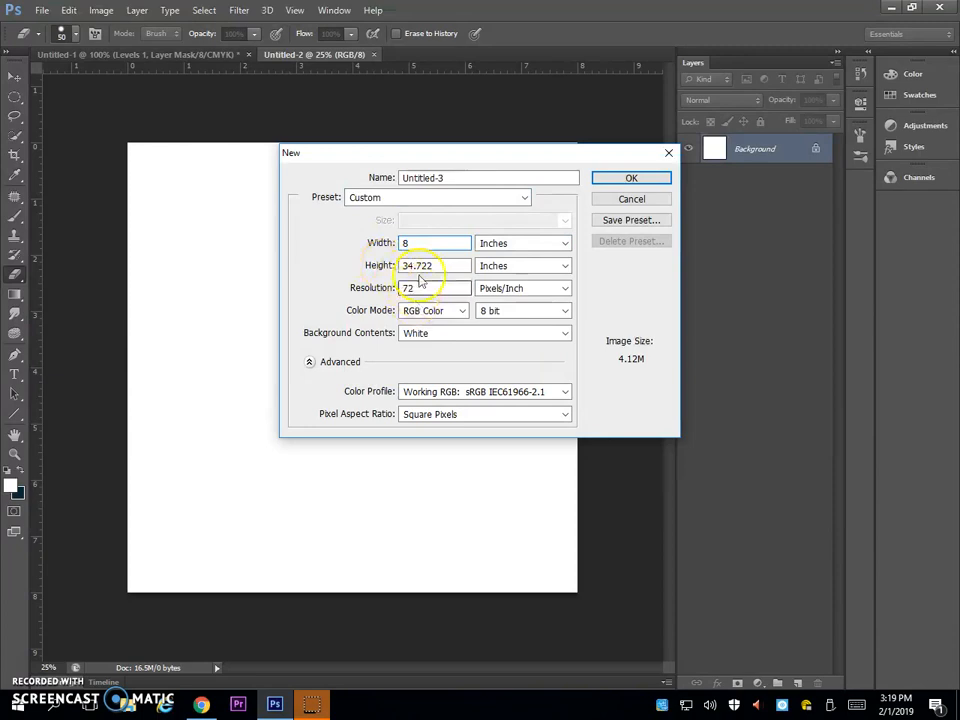
left_click(631, 198)
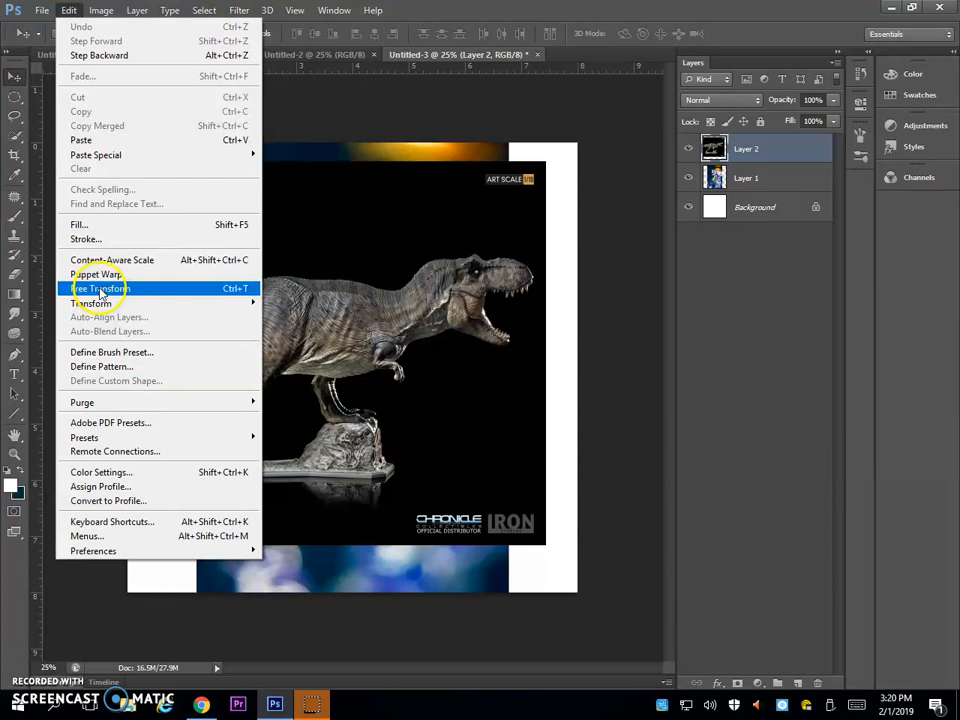
Free Transform the 51%-opacity T-Rex: rotate, scale about 82%, align its head with the seahorse's.
left_click(99, 288)
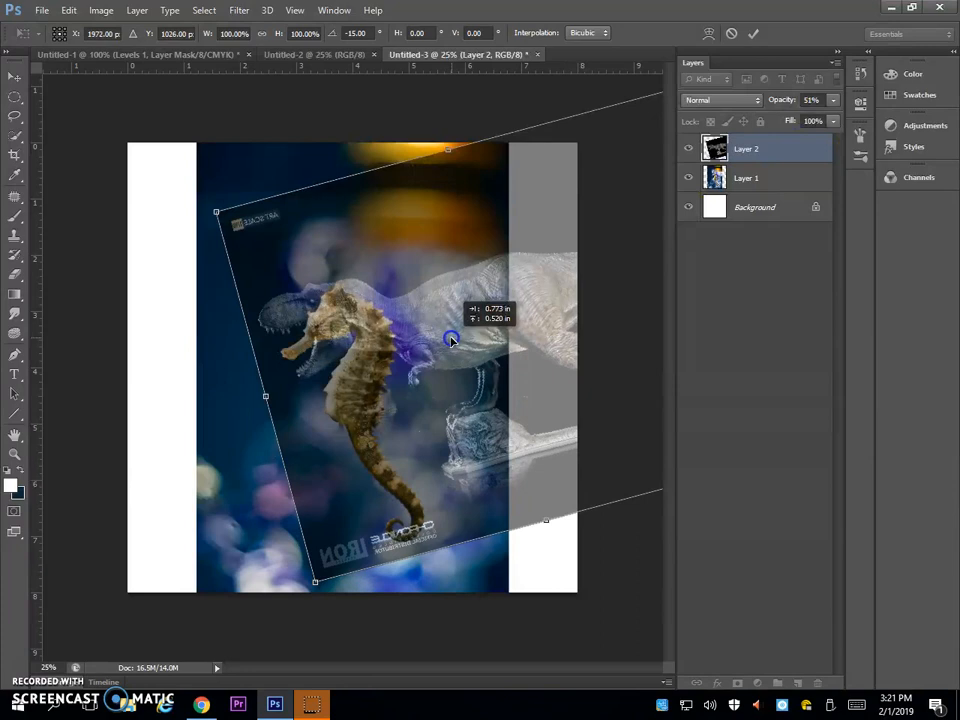
left_click_drag(450, 340, 520, 122)
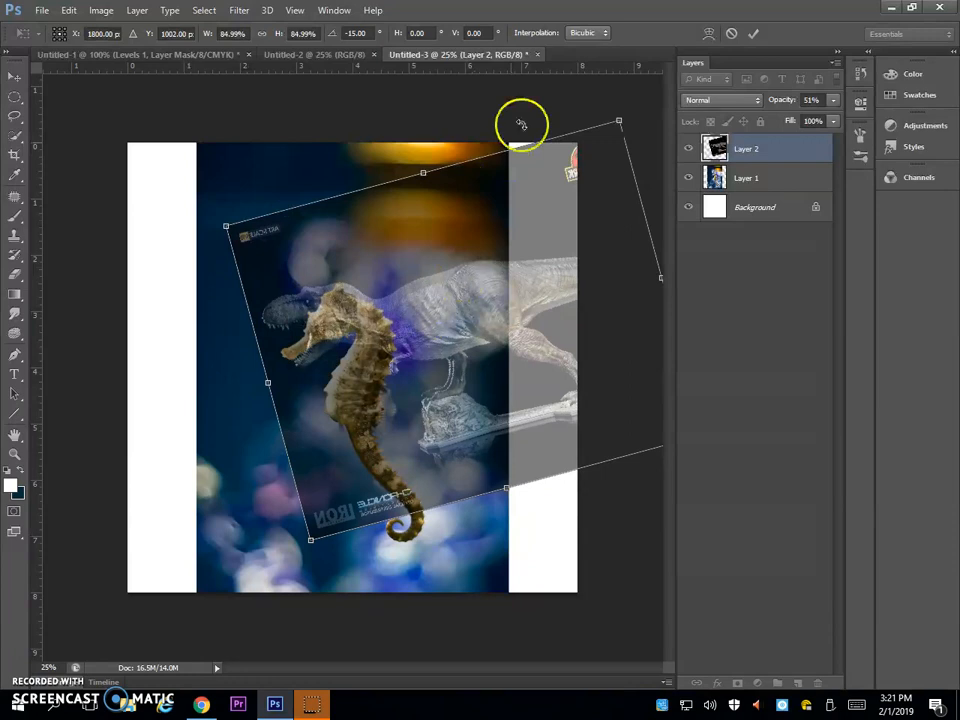
left_click_drag(520, 123, 500, 355)
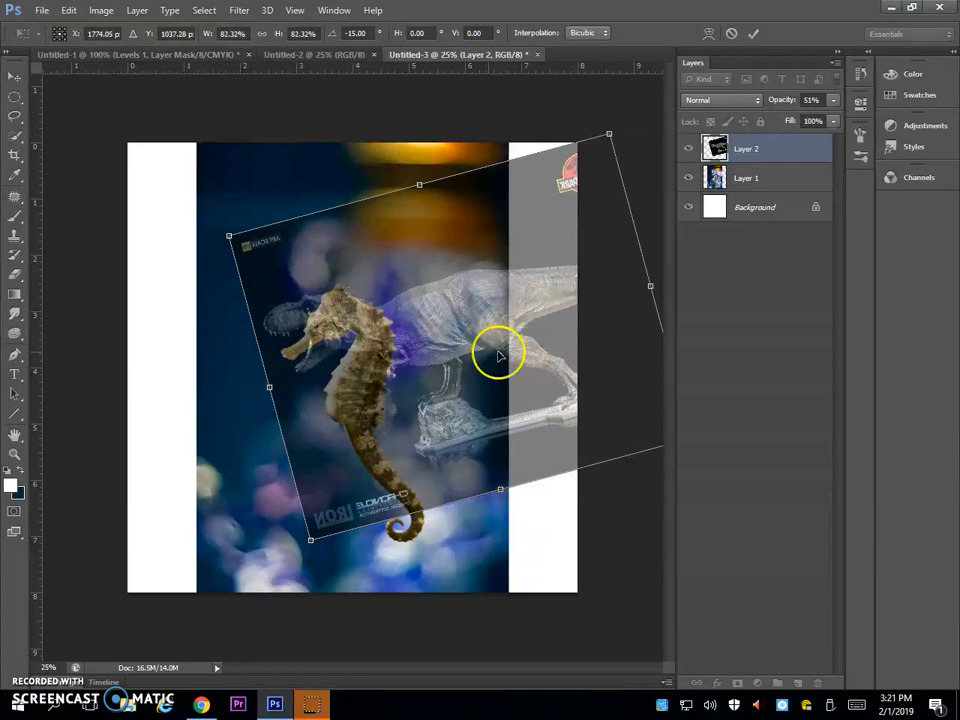
left_click_drag(500, 355, 540, 223)
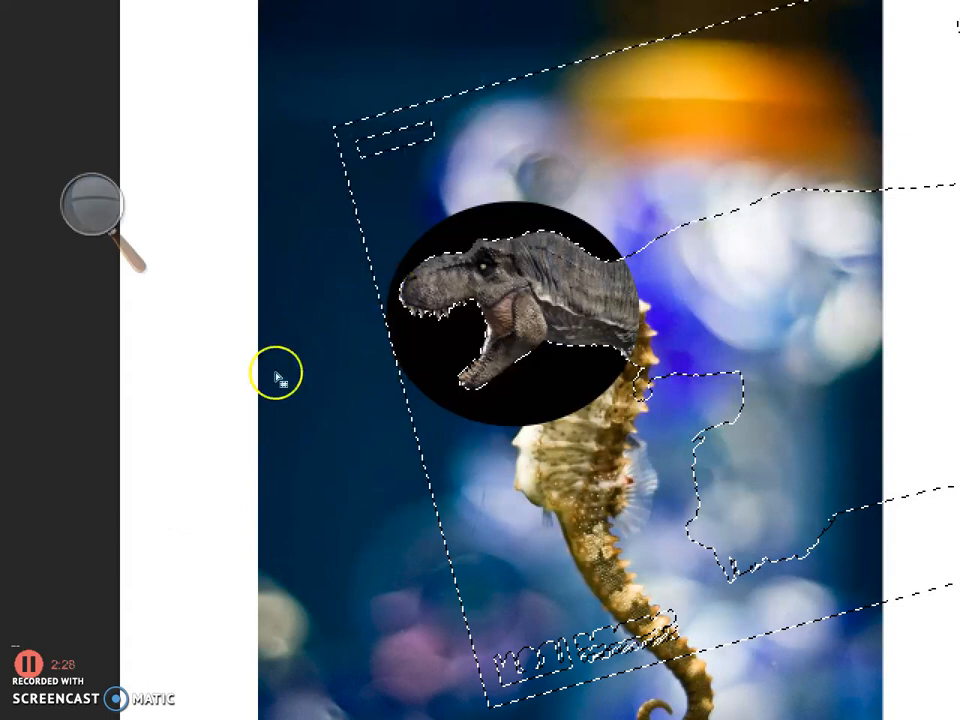
Select the T-Rex head outline and set the foreground colour to black.
left_click(19, 552)
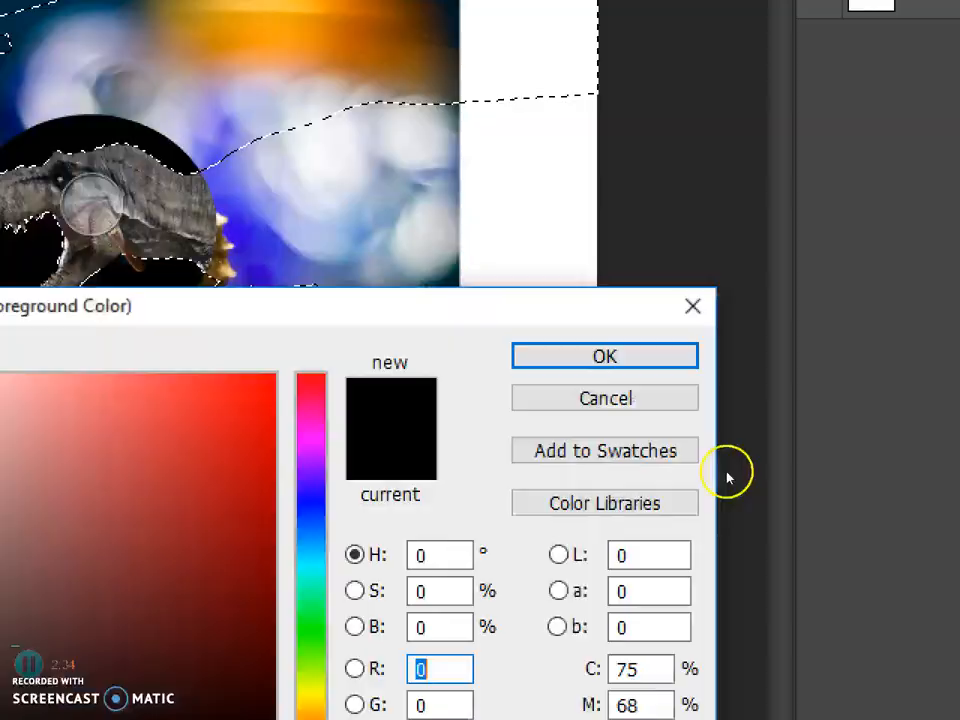
left_click(604, 355)
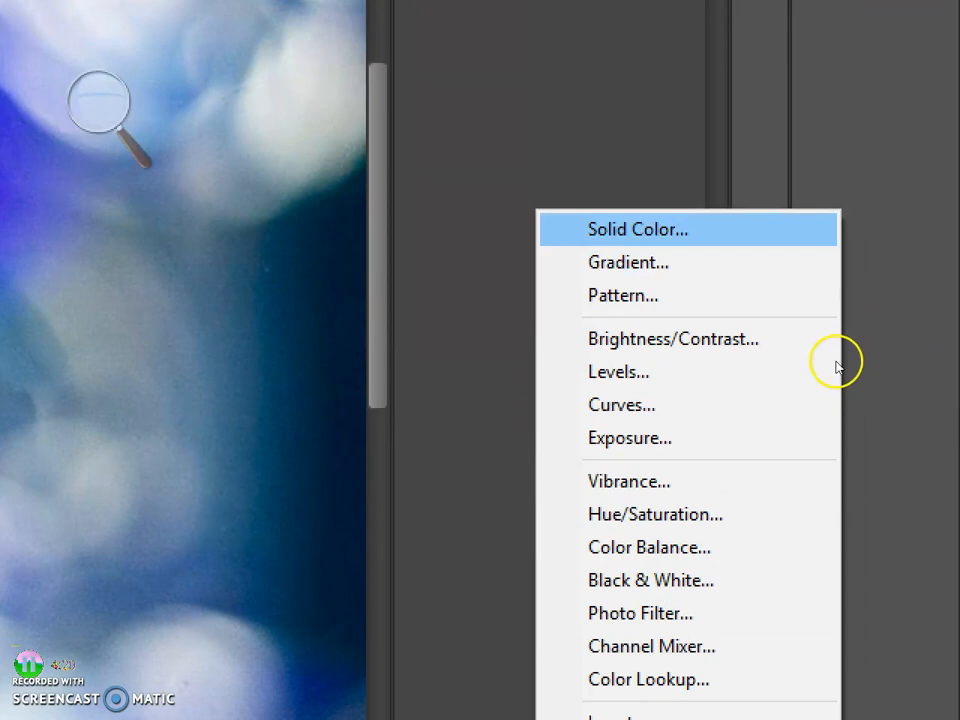
Add a Solid Color fill of brown #97824b clipped to the T-Rex layer.
left_click(638, 229)
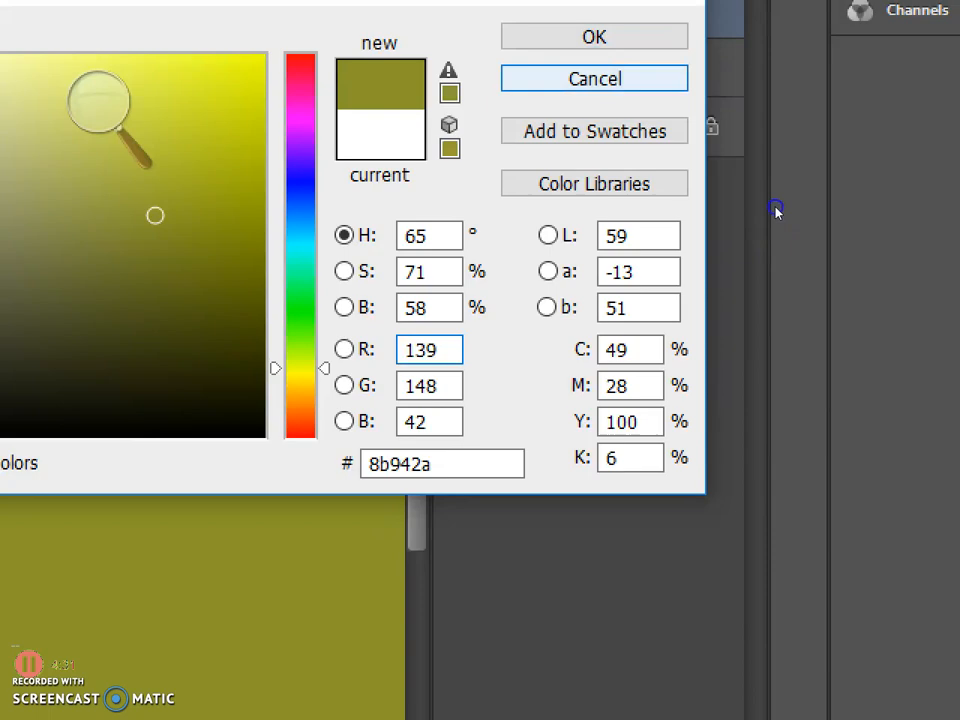
left_click(594, 36)
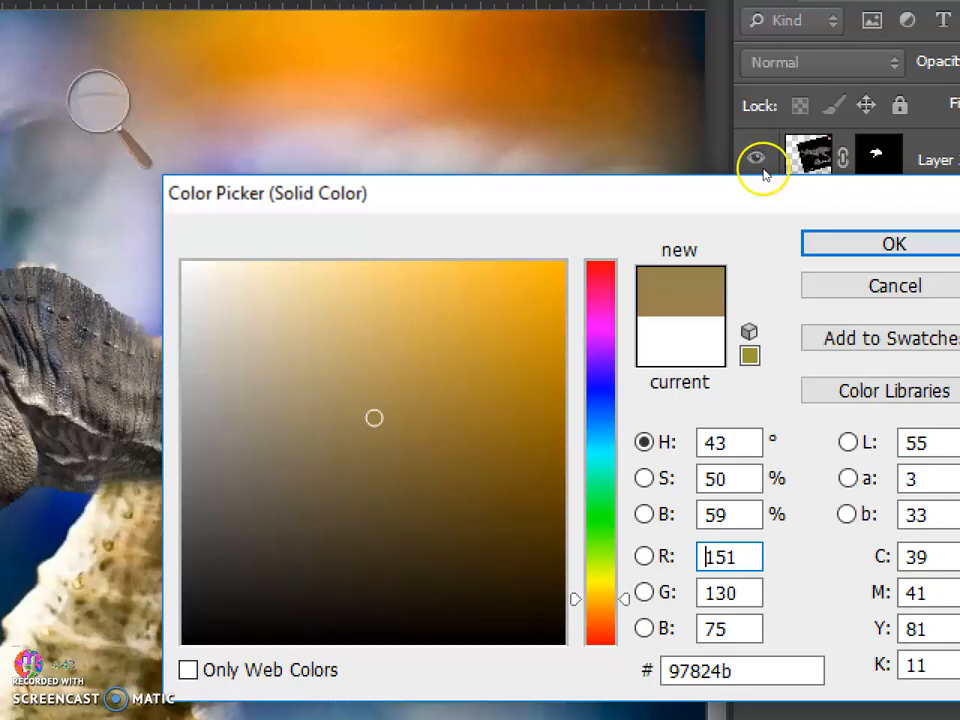
left_click(893, 243)
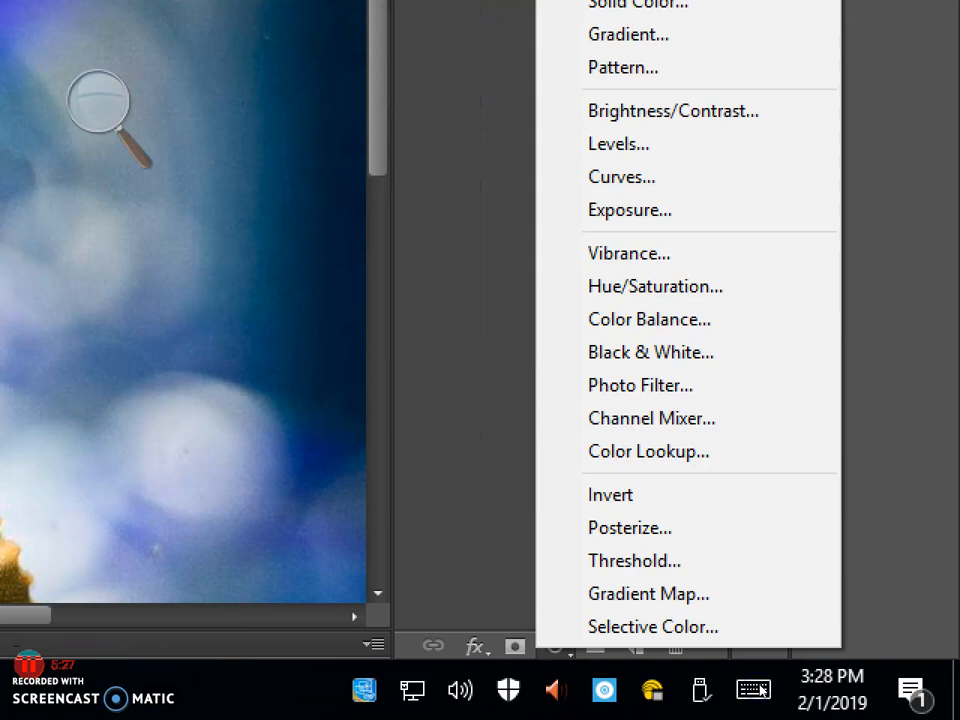
Add a Levels adjustment and raise the midtone value from 1.00 to 1.34.
left_click(618, 143)
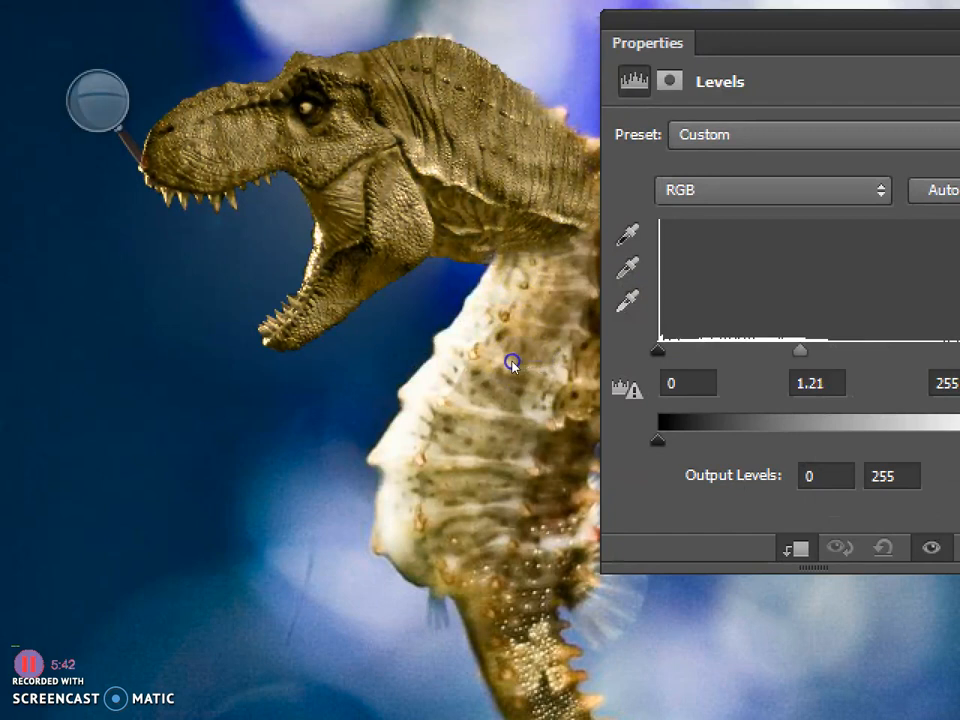
left_click_drag(800, 350, 788, 350)
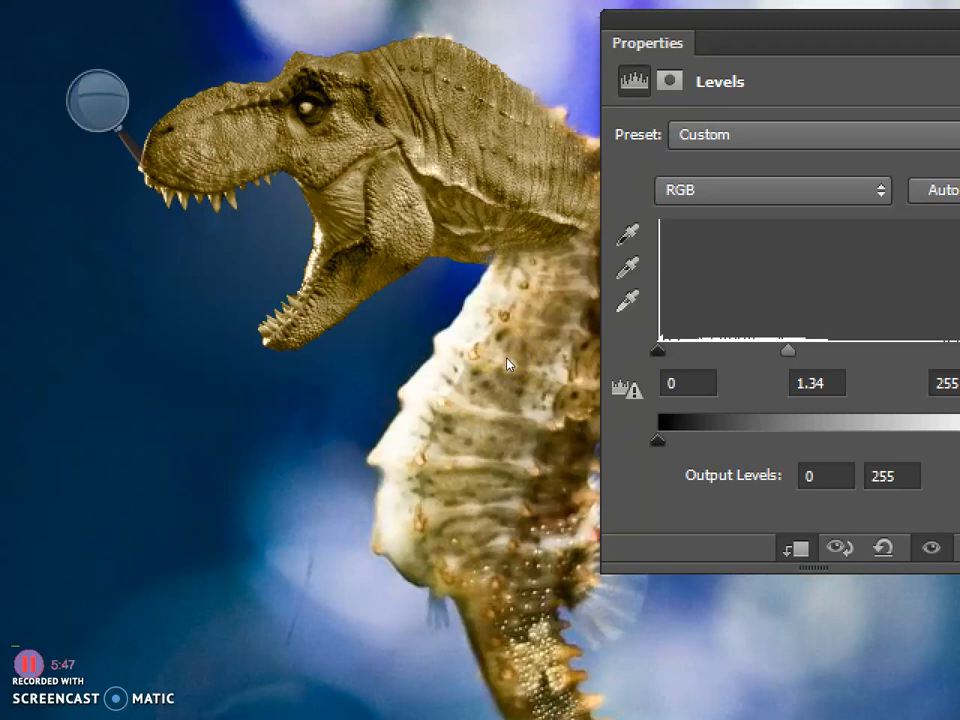